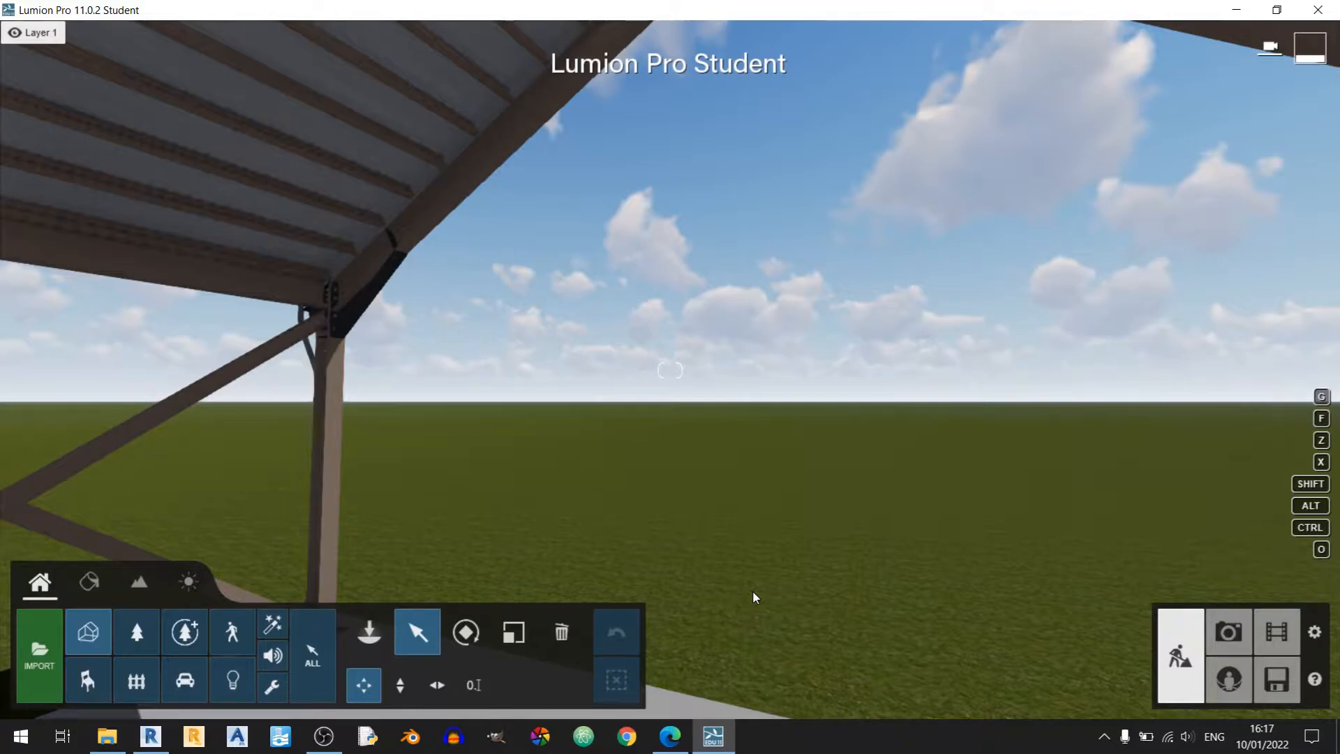
mouse_move(748, 608)
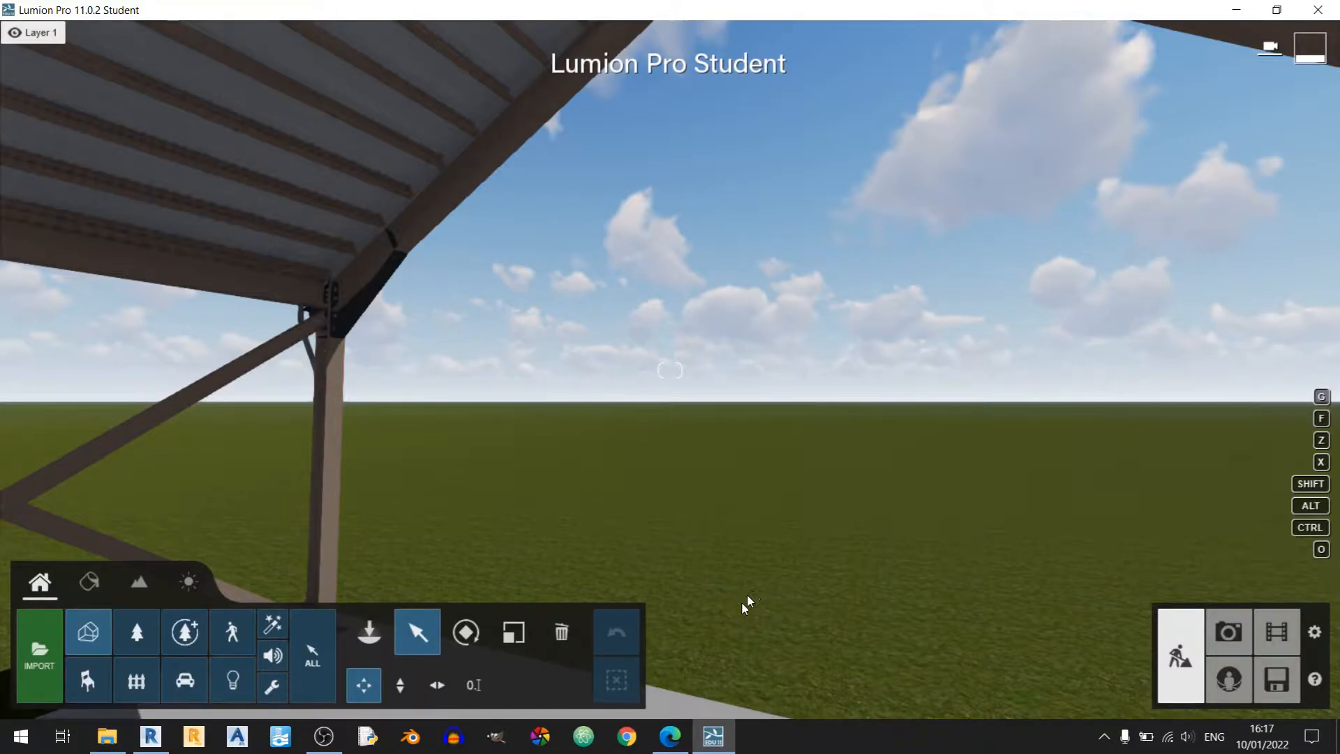
Bring 3D Warehouse to the front and search for 'container'.
left_click(669, 736)
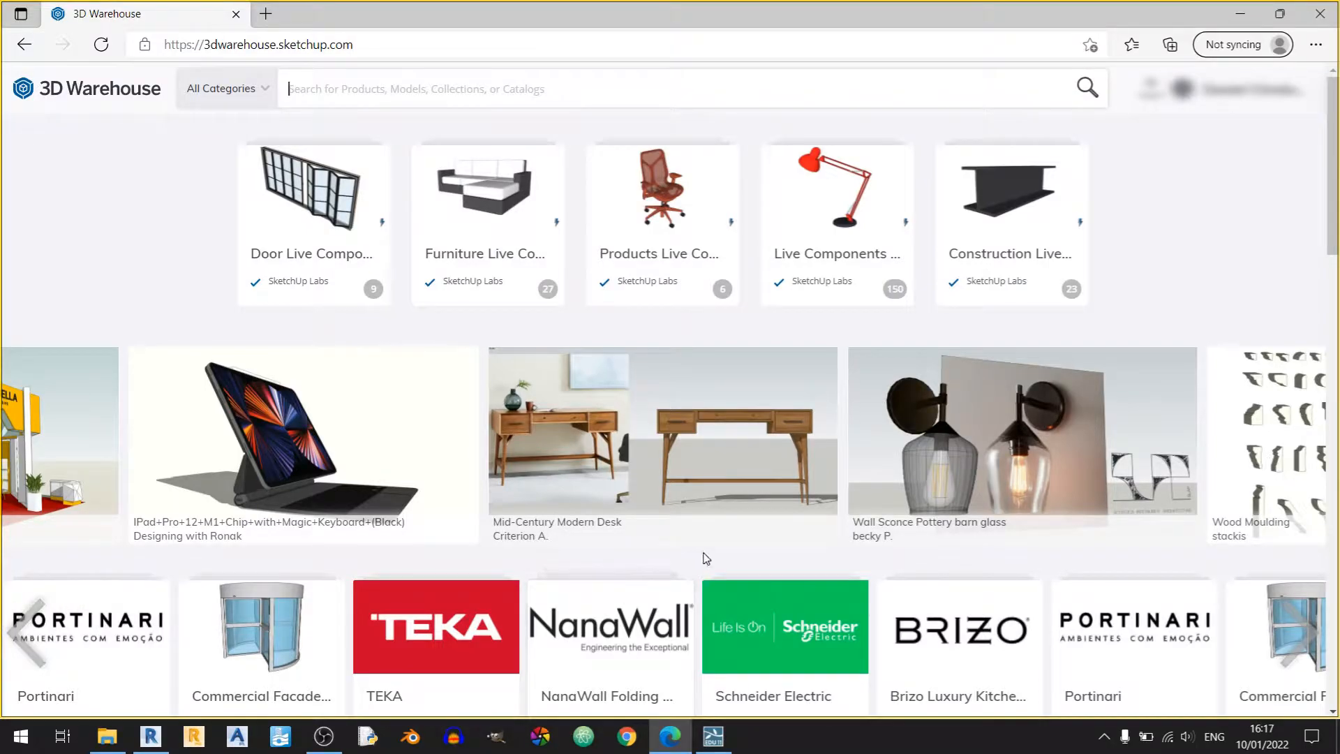
left_click(712, 736)
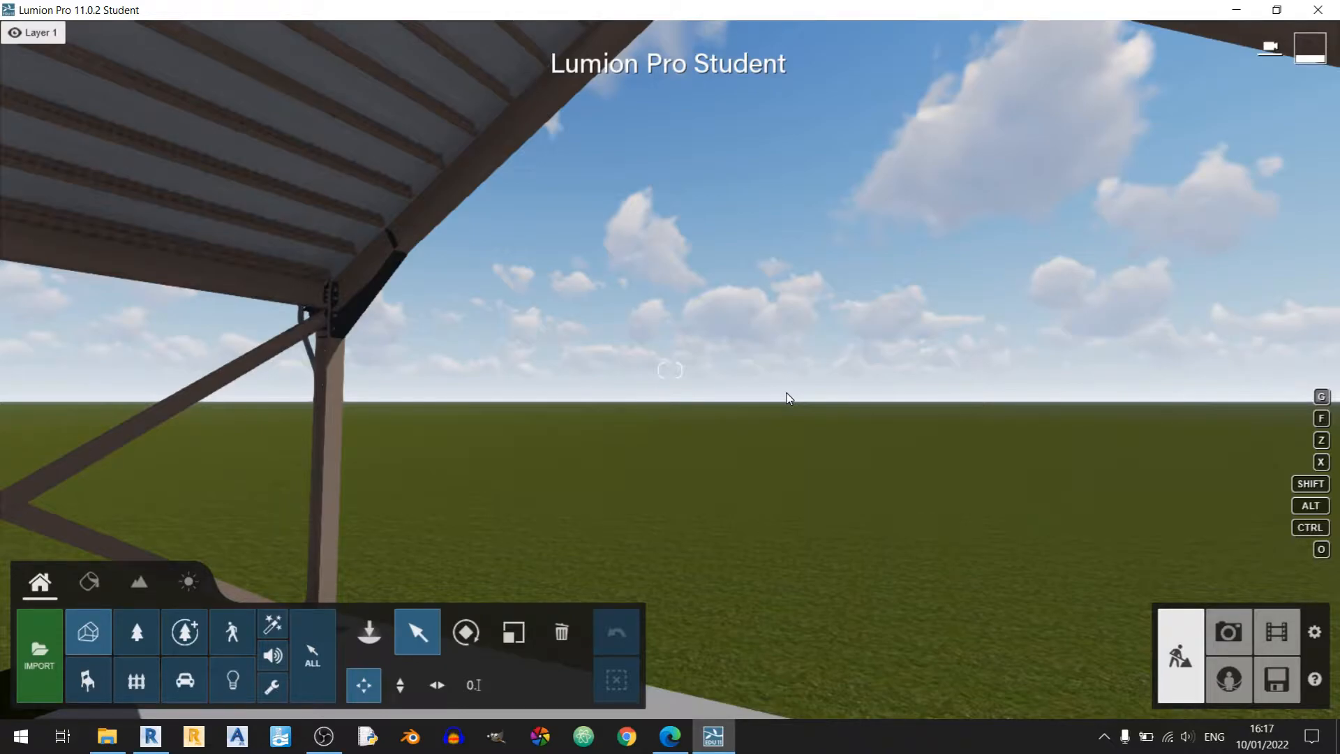
left_click(670, 736)
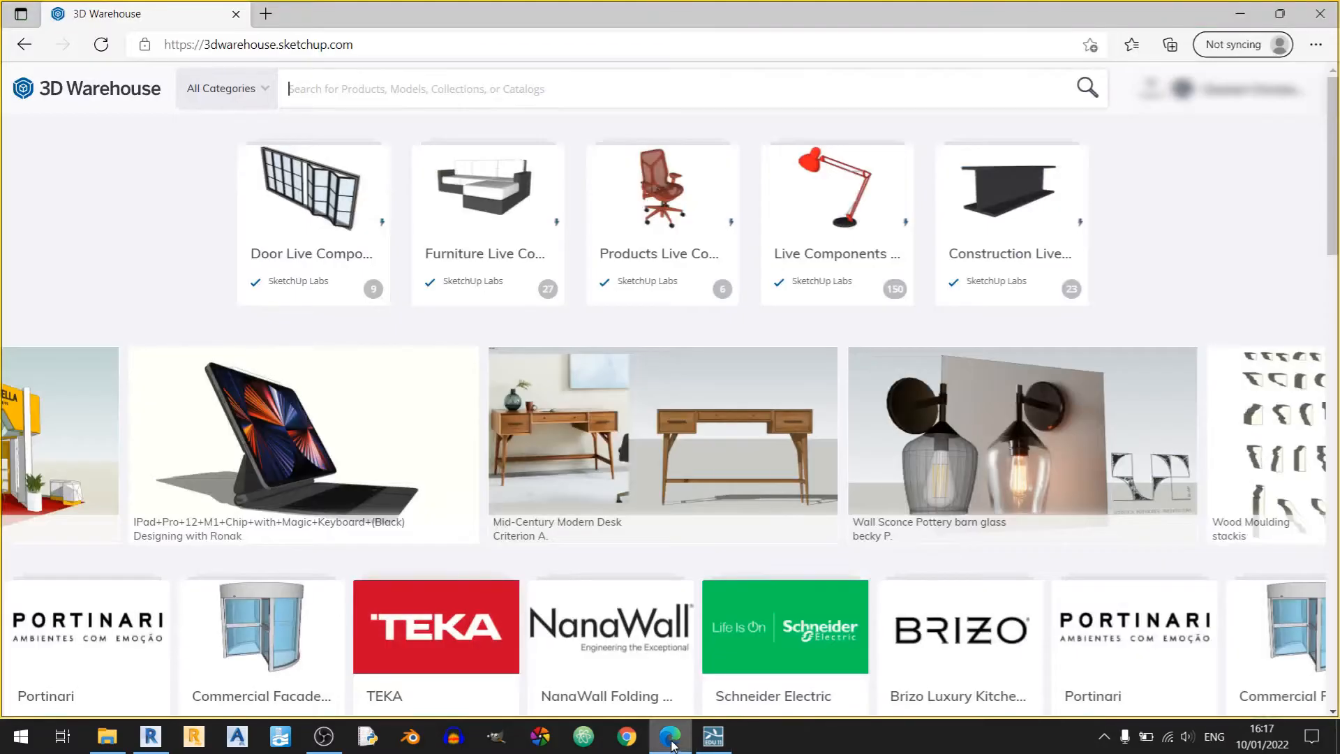
type("container")
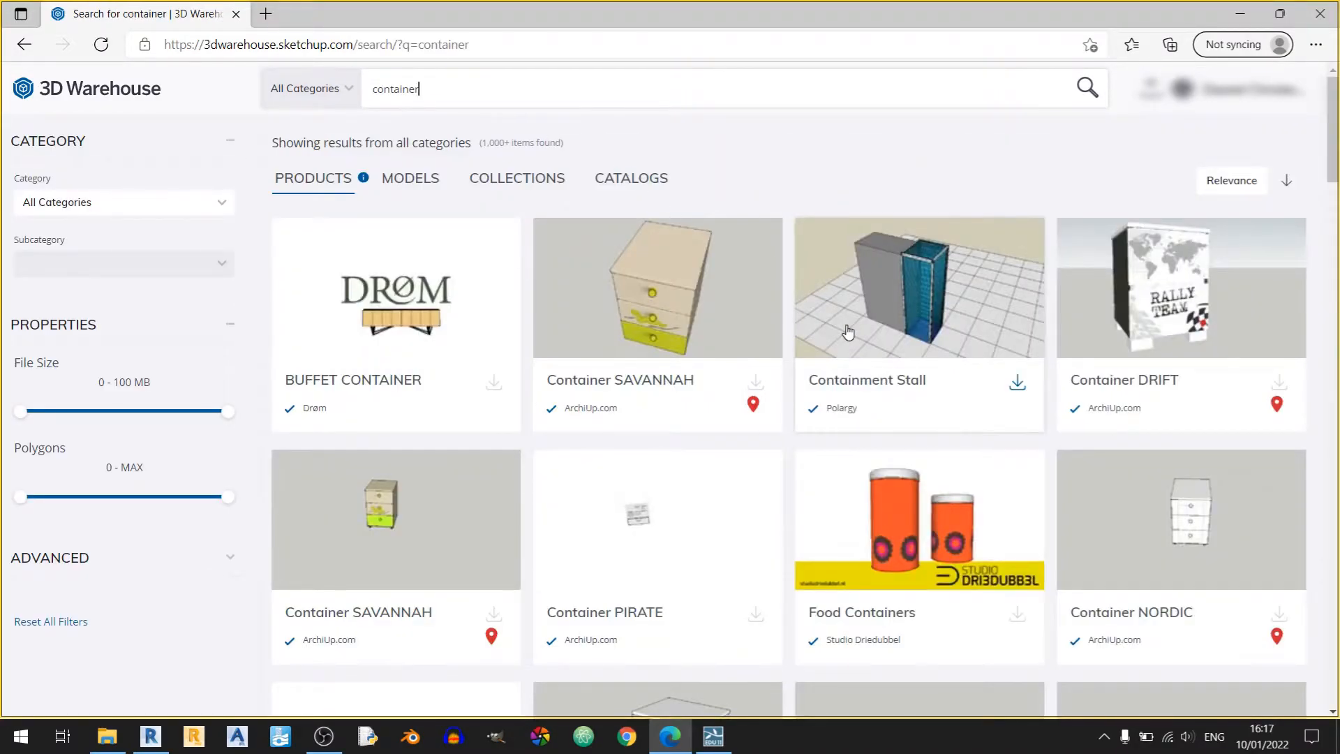
Filter the results to Models and browse down the shipping container designs.
scroll("down", 3)
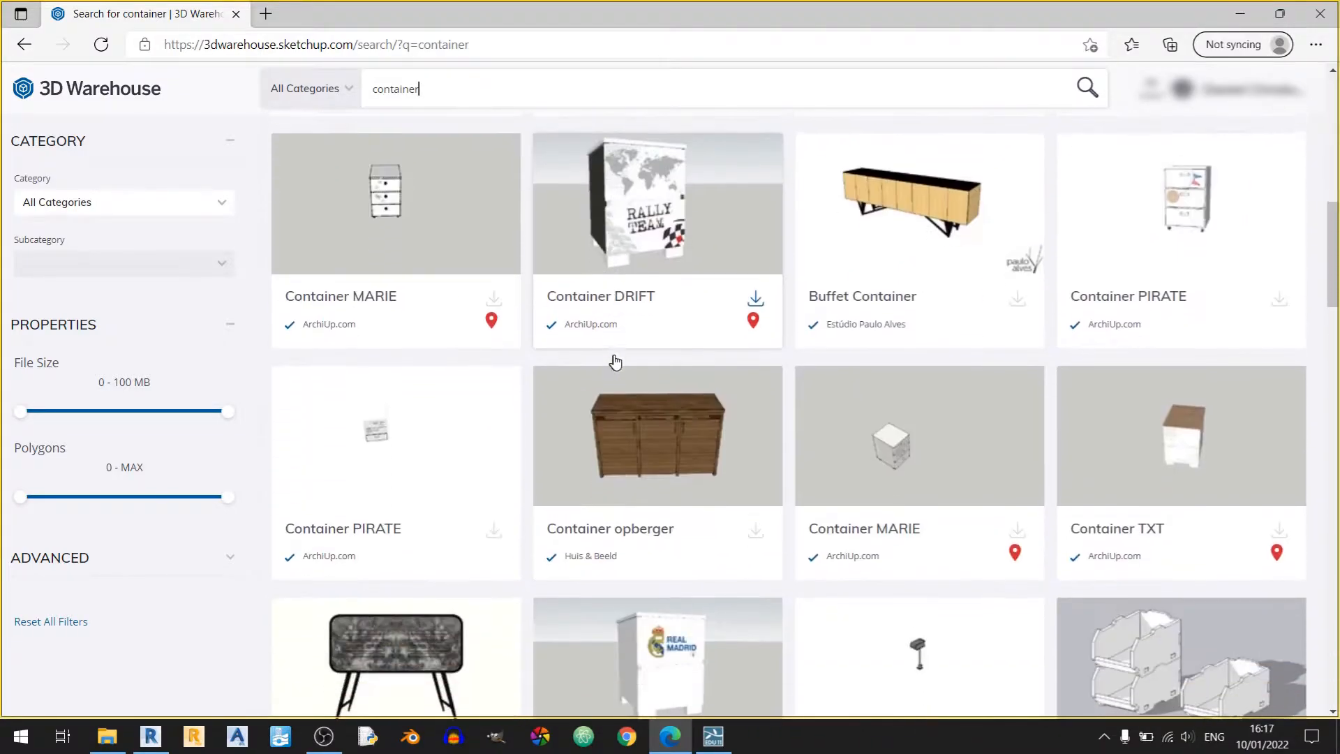
scroll("down", 3)
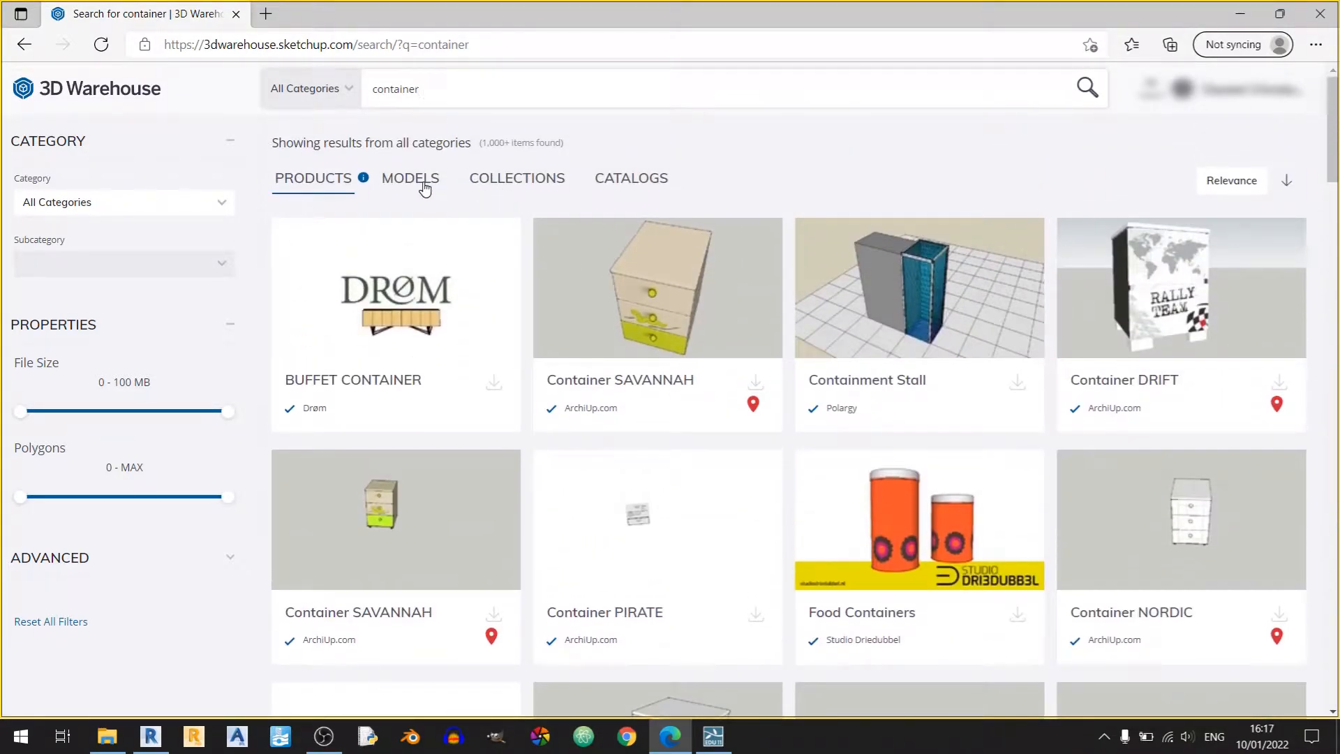
left_click(409, 177)
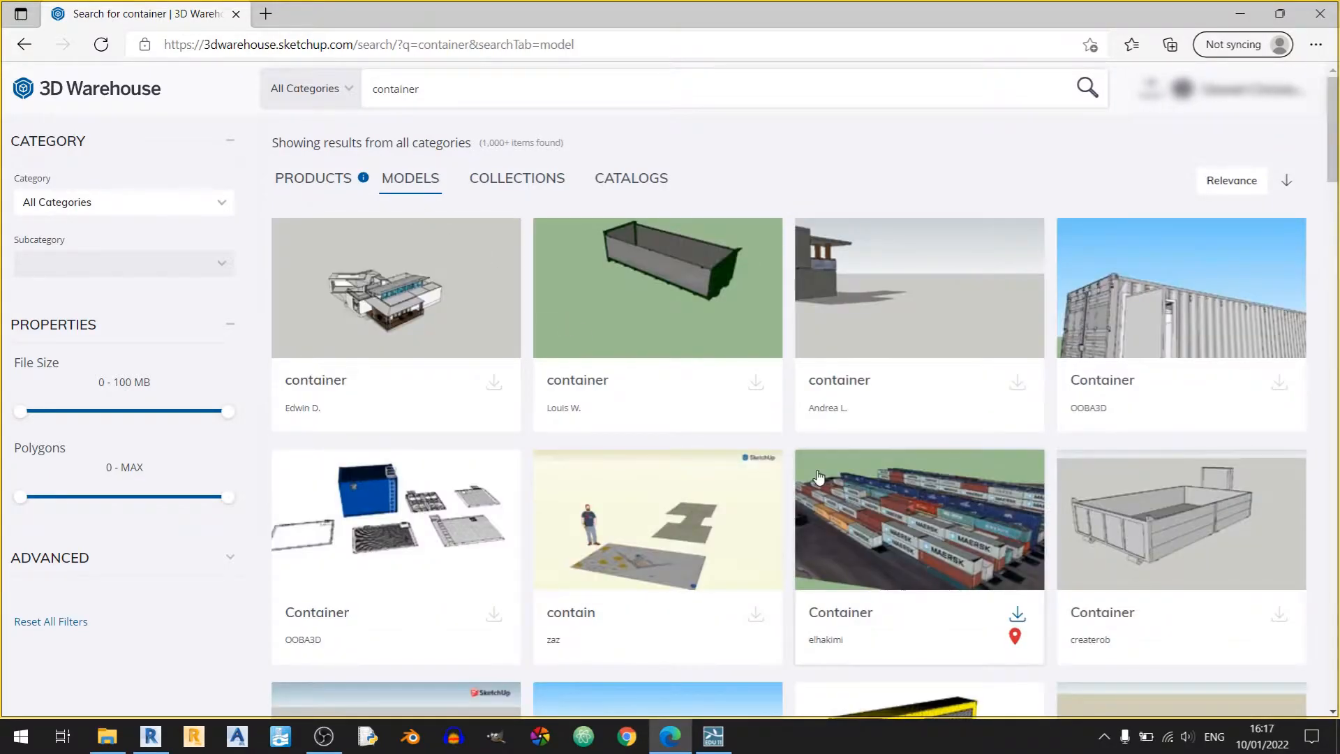
scroll("down", 3)
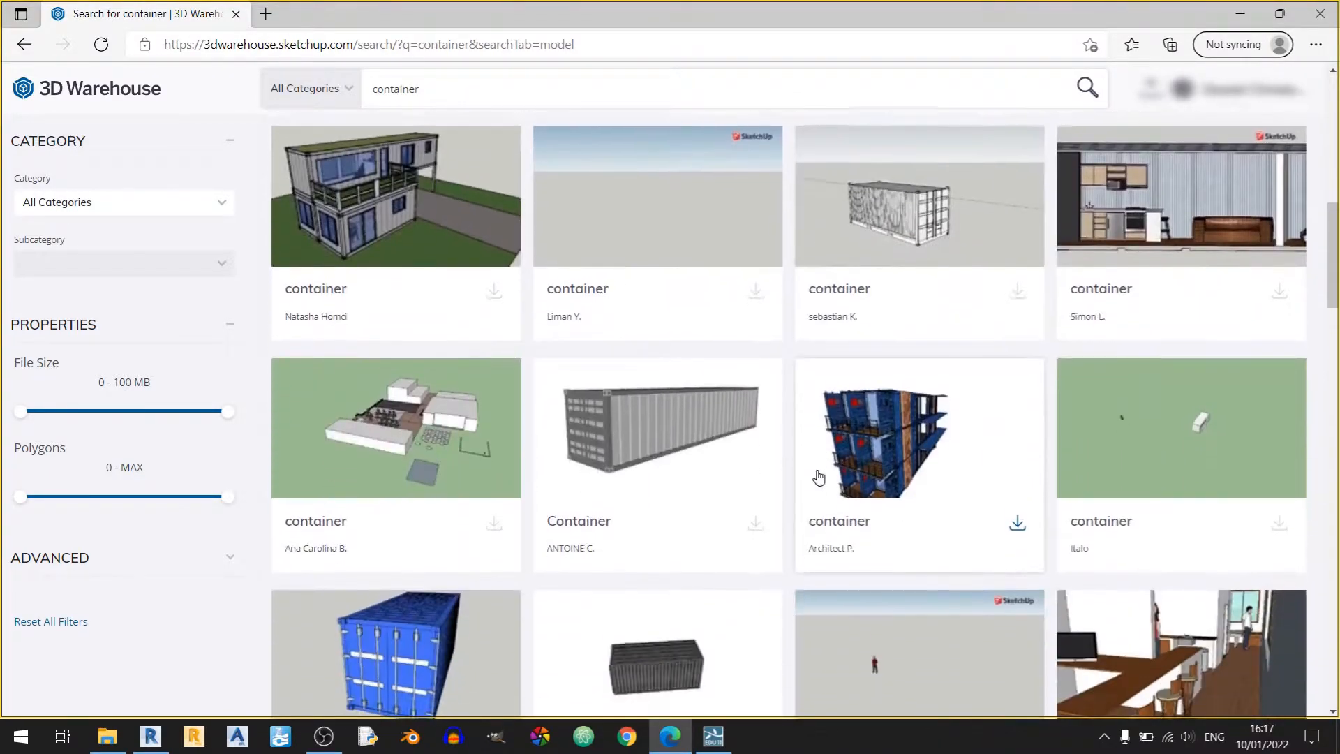
scroll("down", 3)
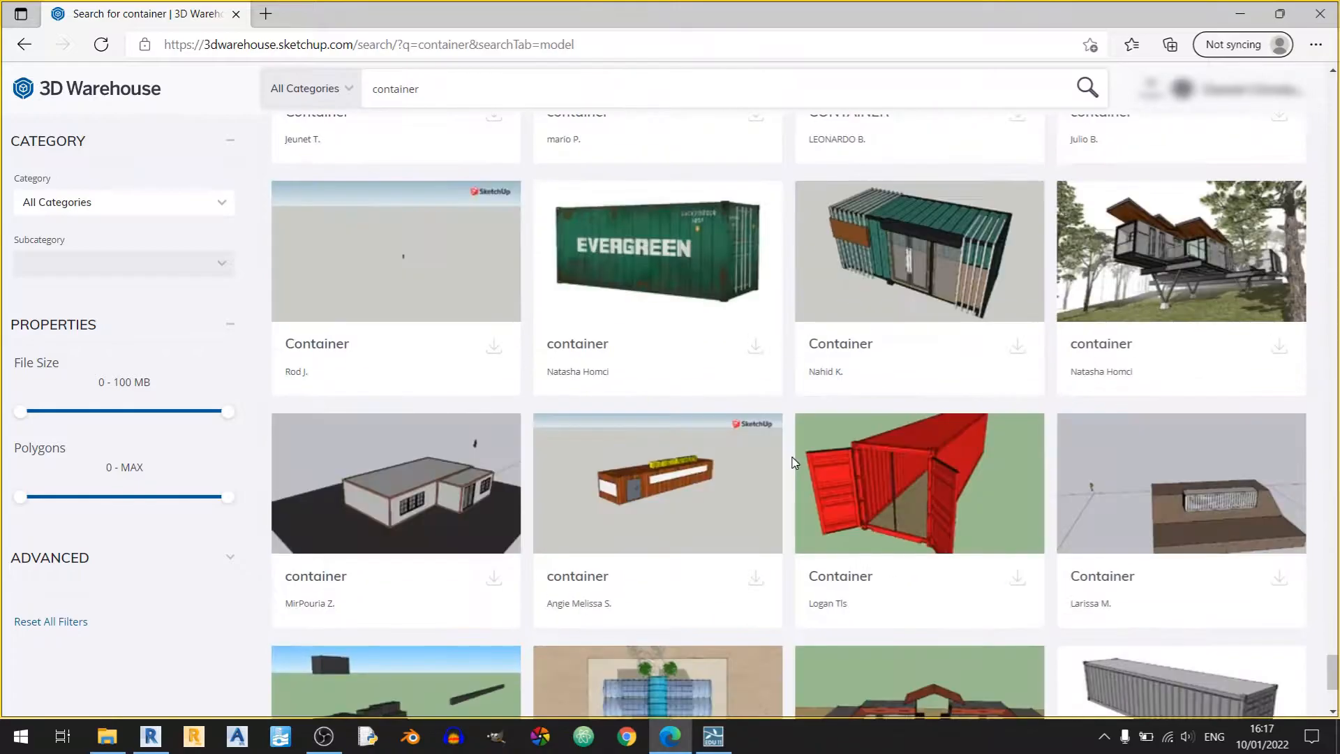
mouse_move(700, 259)
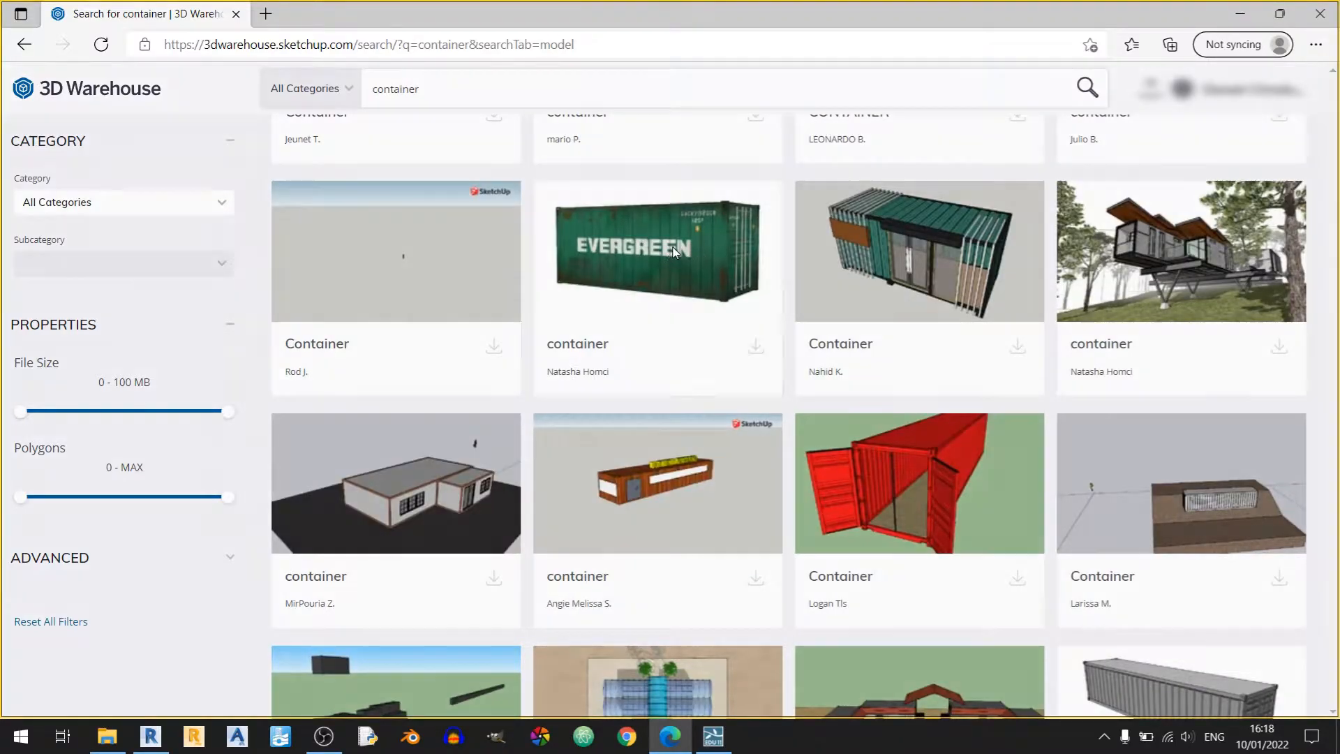
Download the Evergreen container model as a Collada file.
left_click(658, 249)
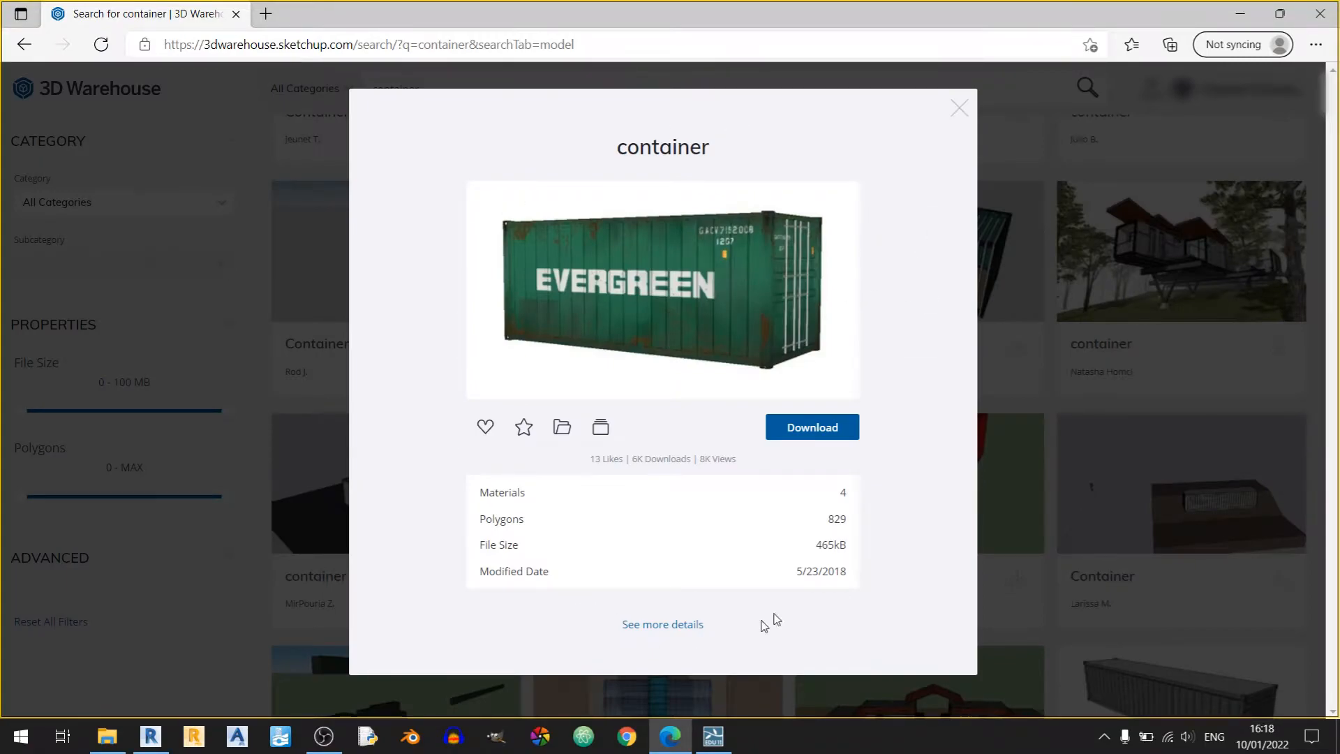
mouse_move(887, 512)
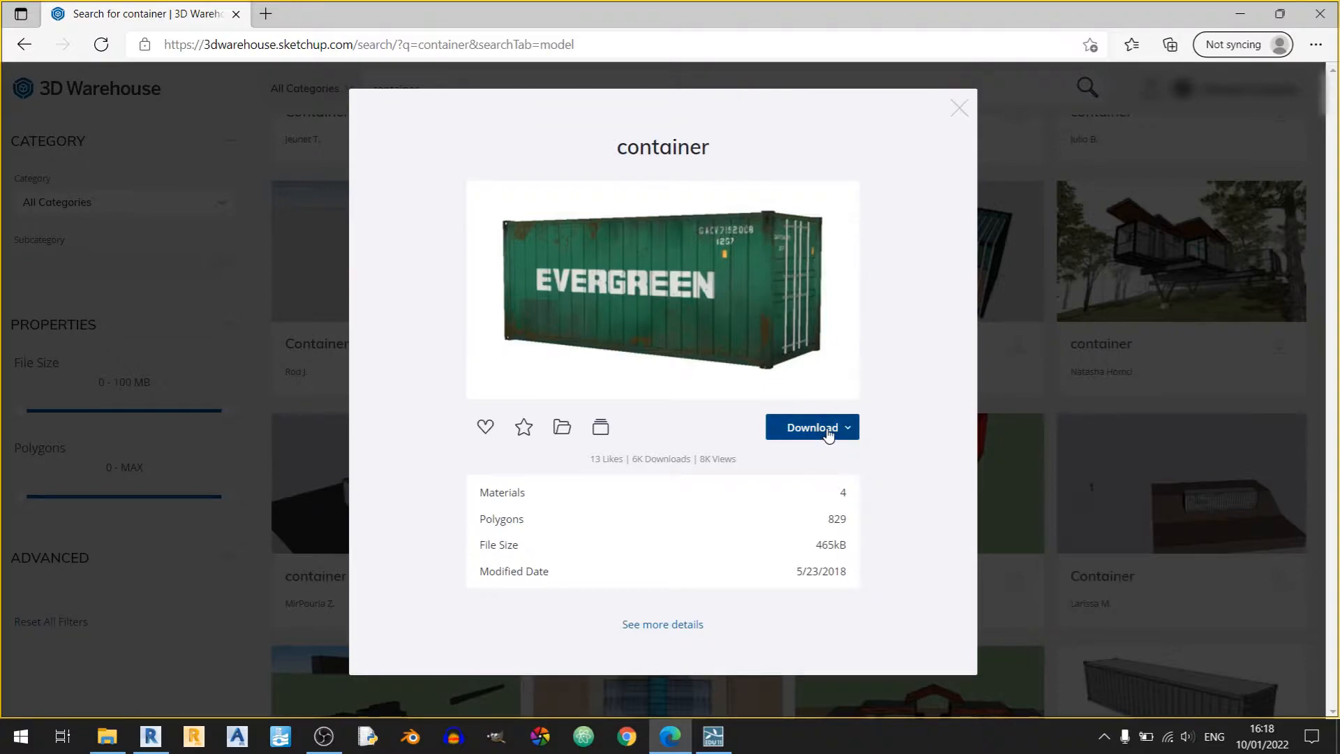
left_click(811, 427)
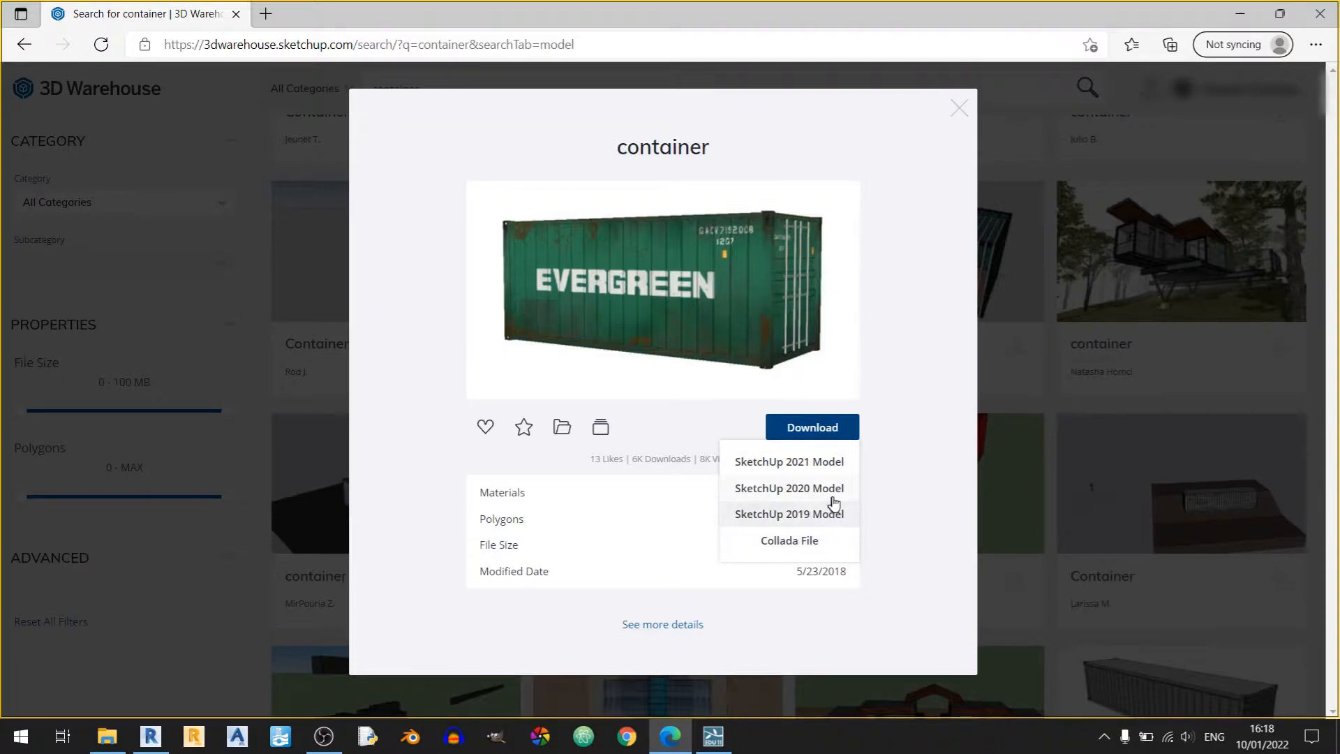
mouse_move(788, 462)
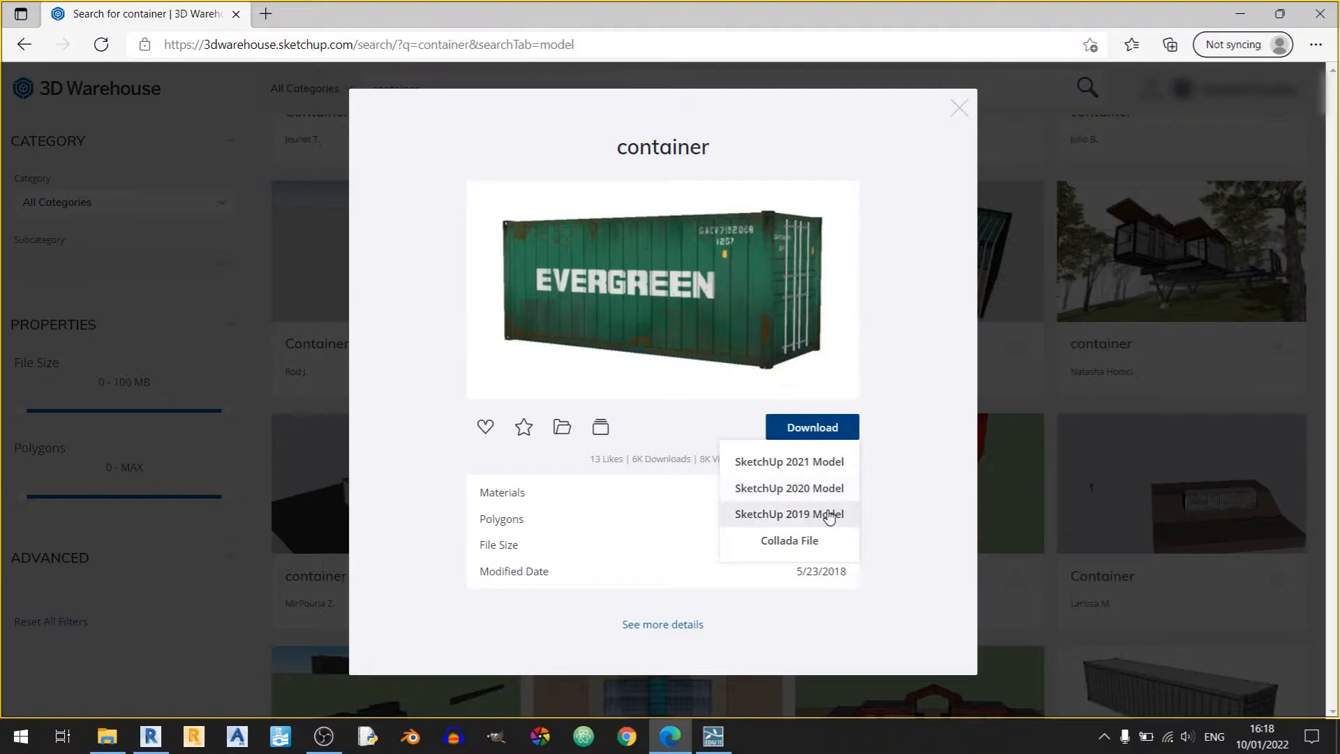
mouse_move(821, 541)
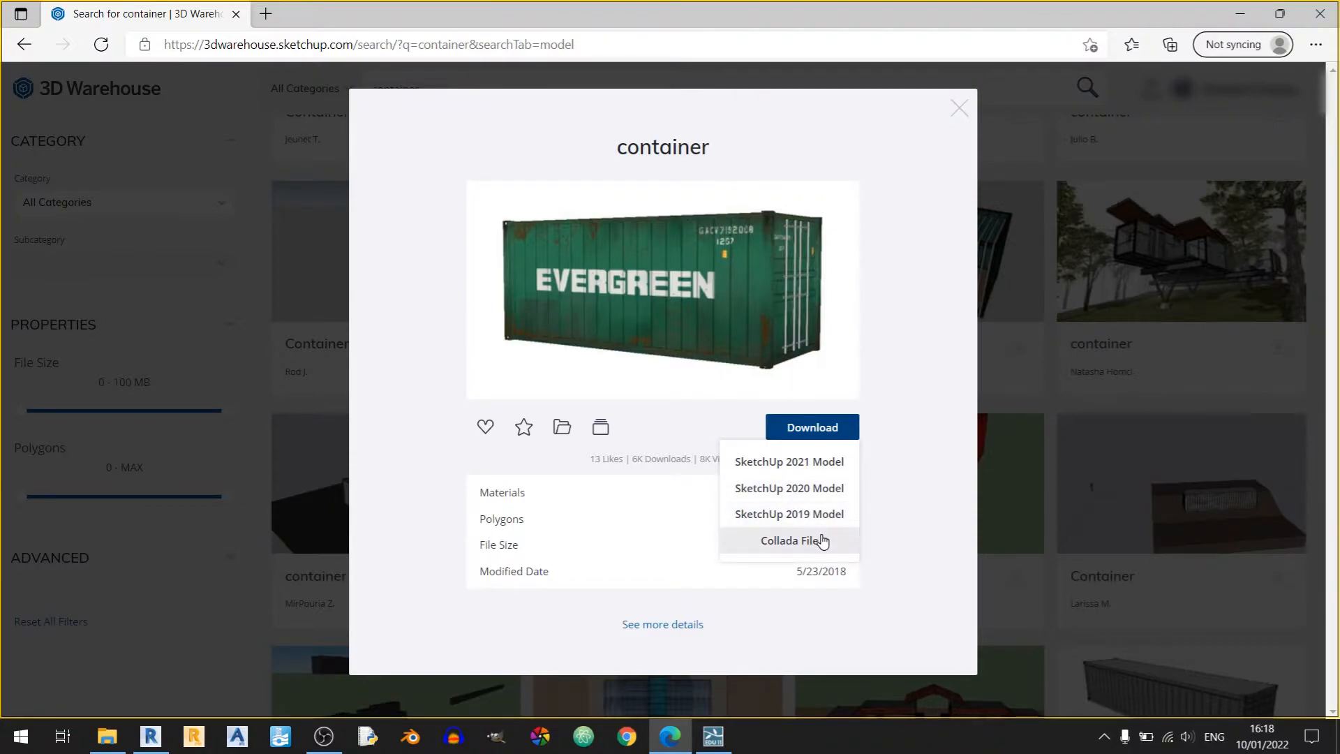
left_click(787, 541)
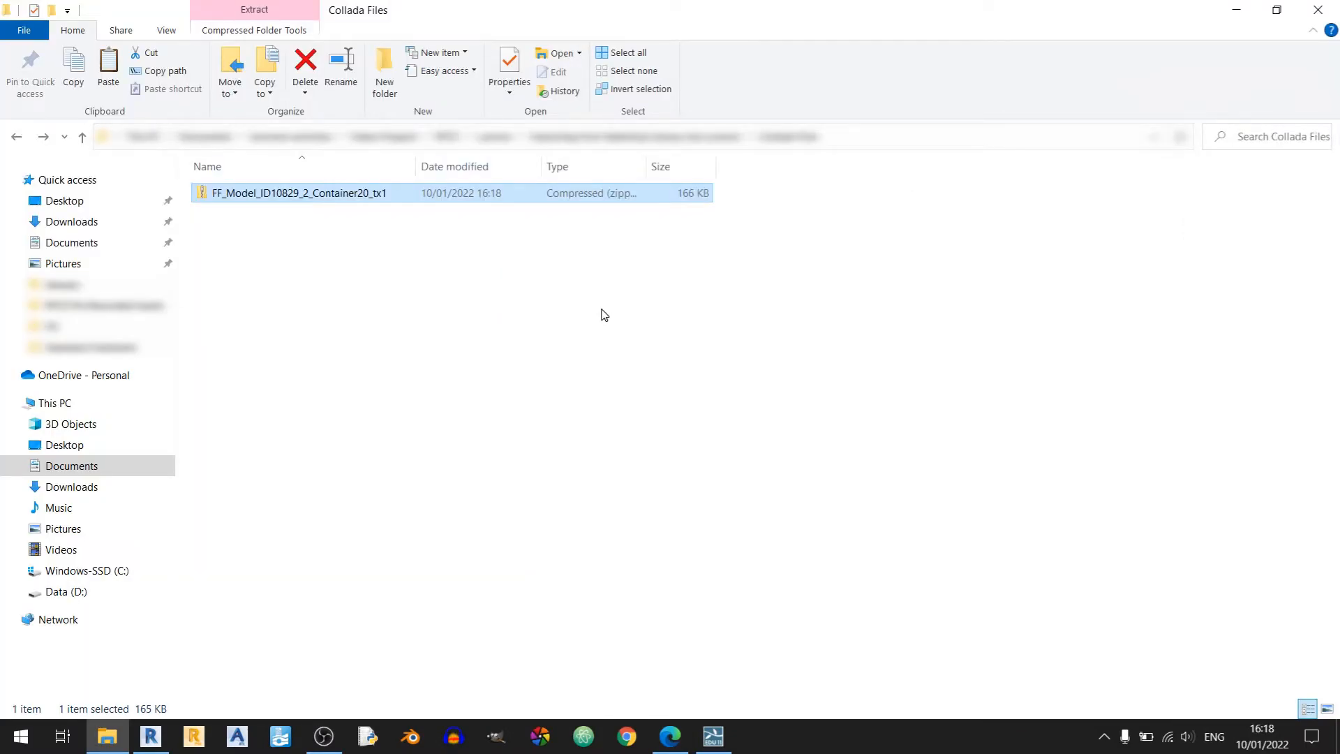
Extract the container zip into the Collada Files folder and return to Lumion.
right_click(299, 193)
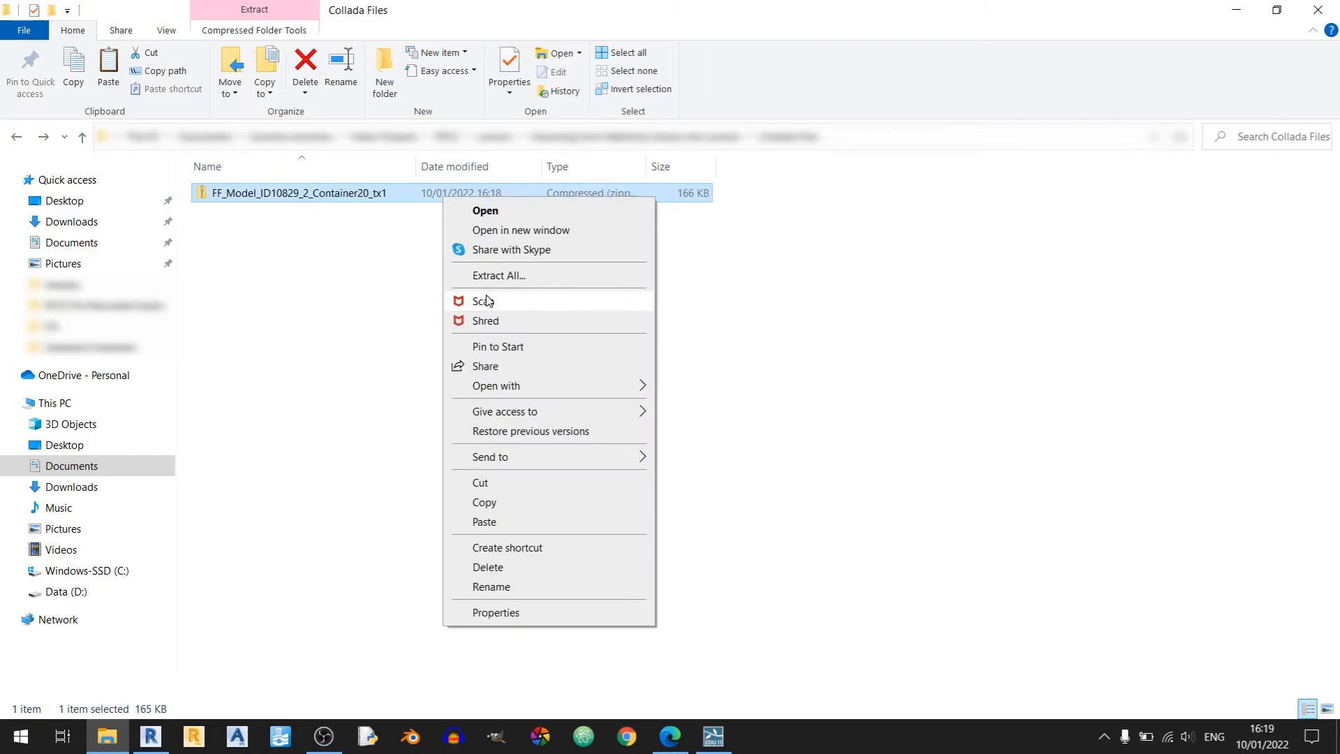
left_click(499, 275)
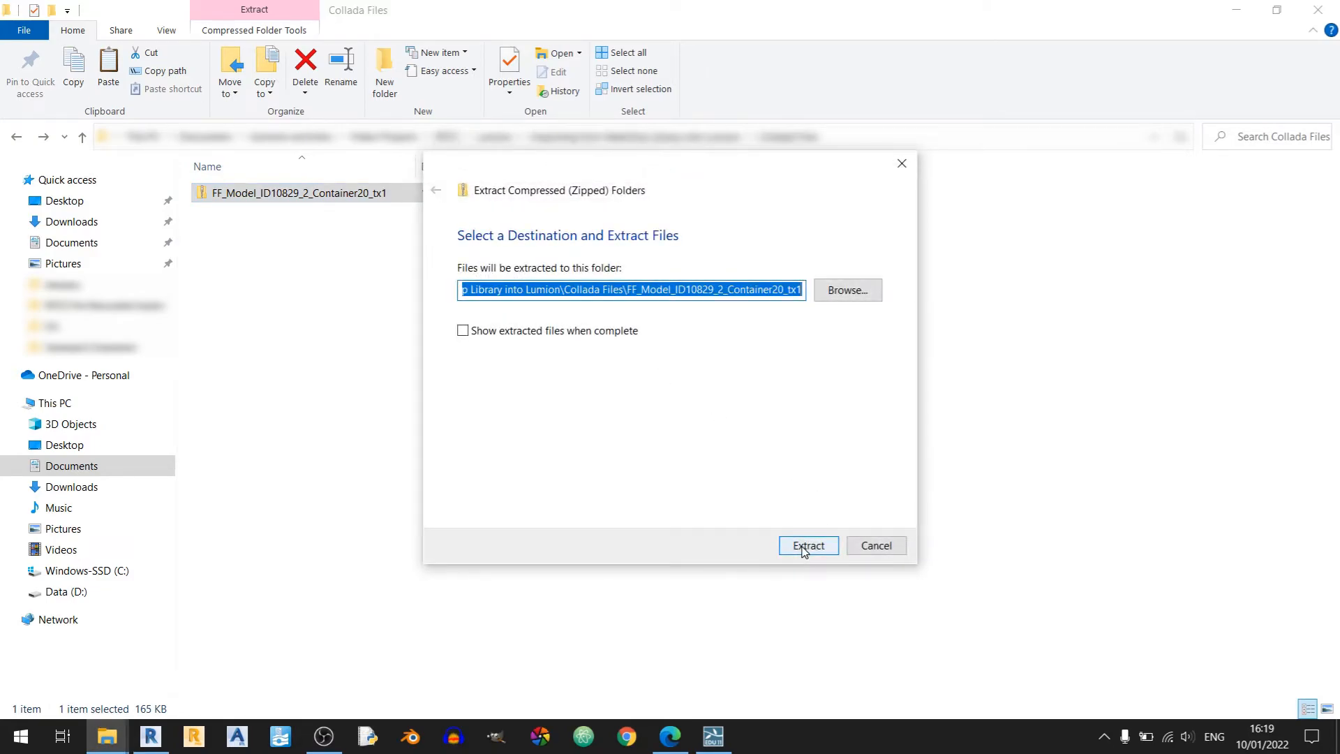
left_click(807, 545)
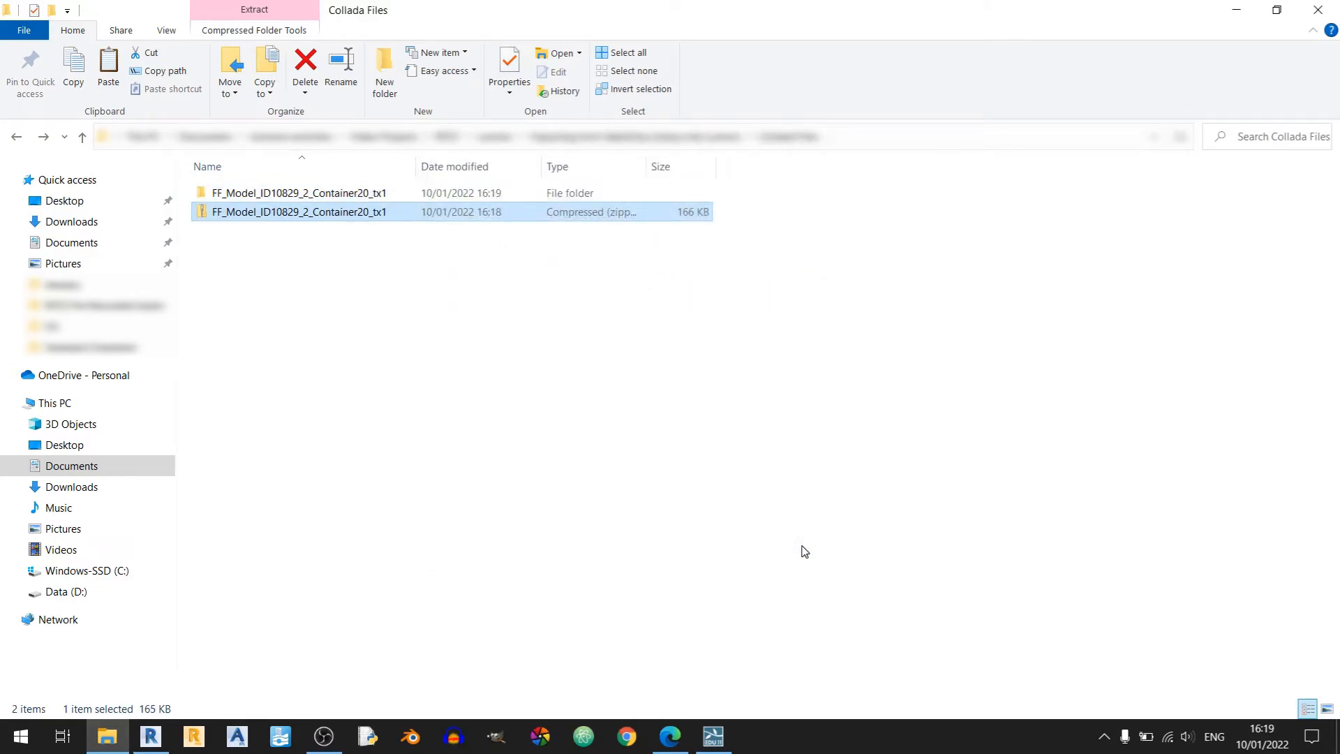
left_click(298, 193)
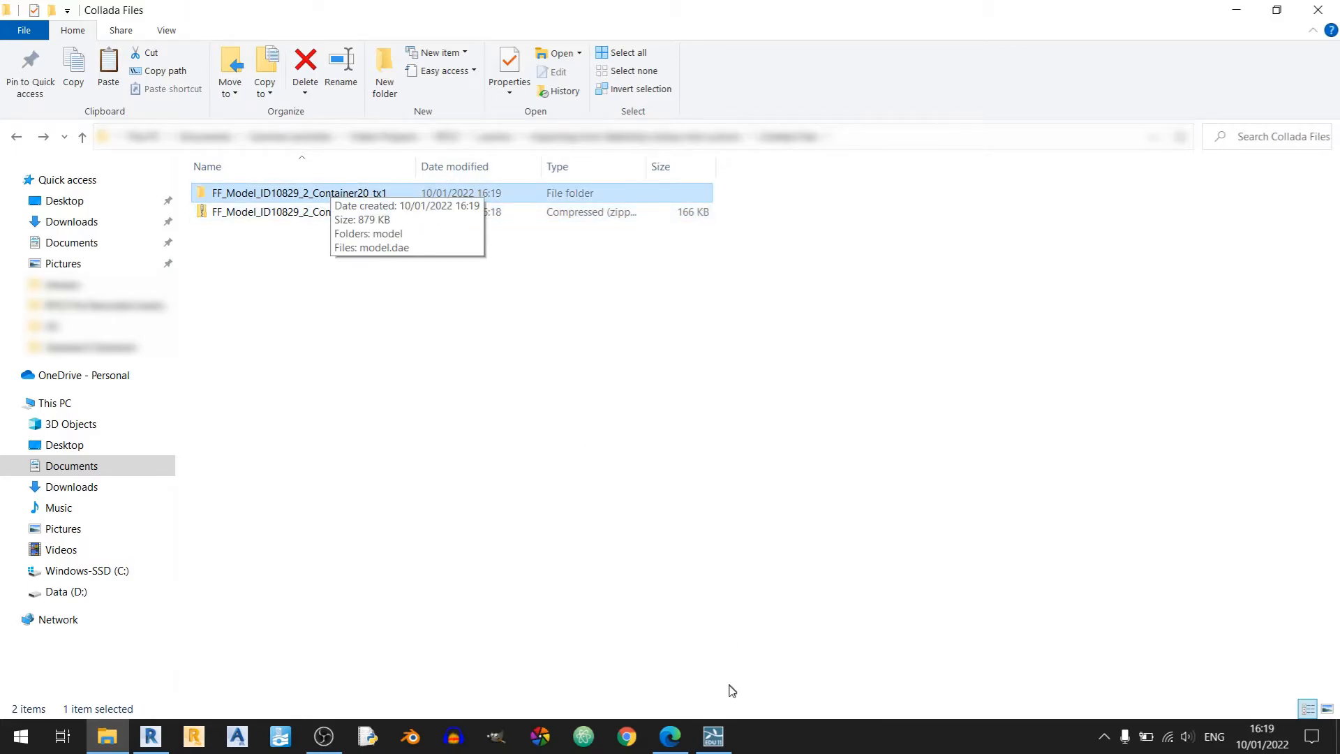
left_click(712, 736)
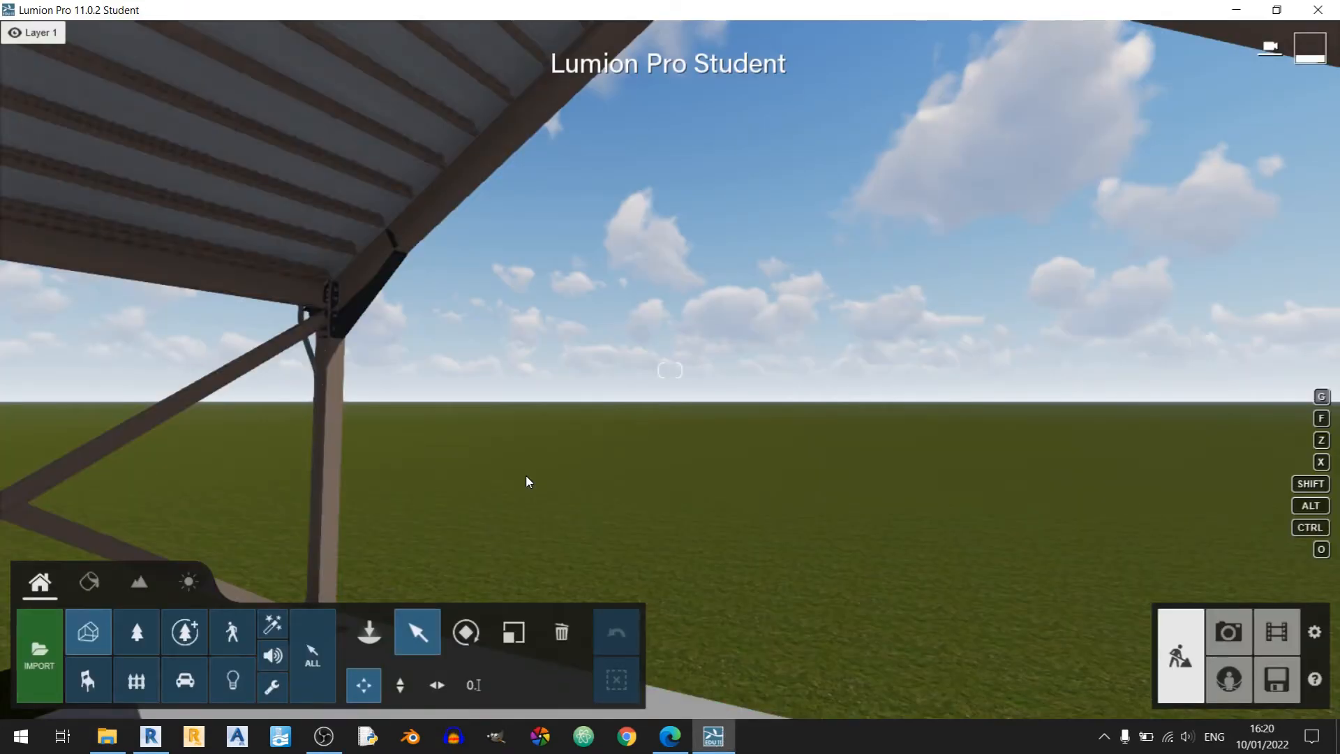
mouse_move(588, 443)
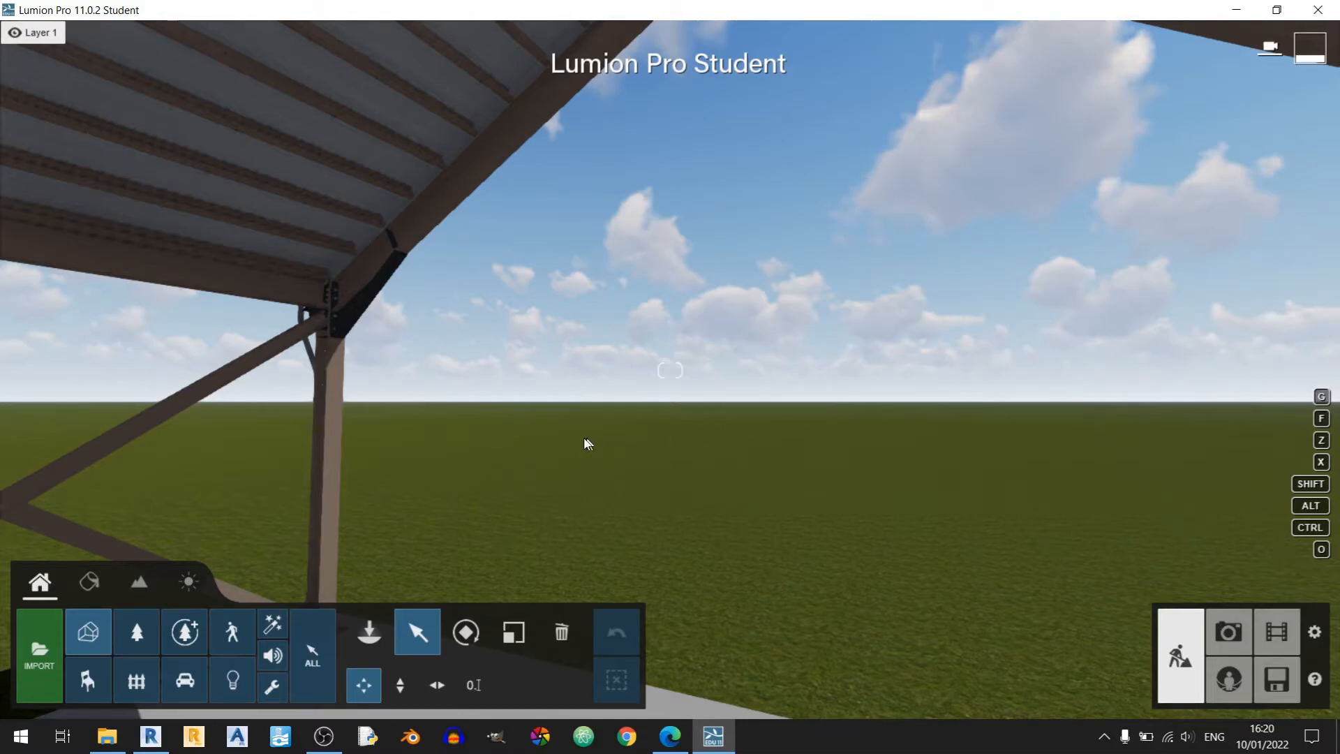
mouse_move(39, 653)
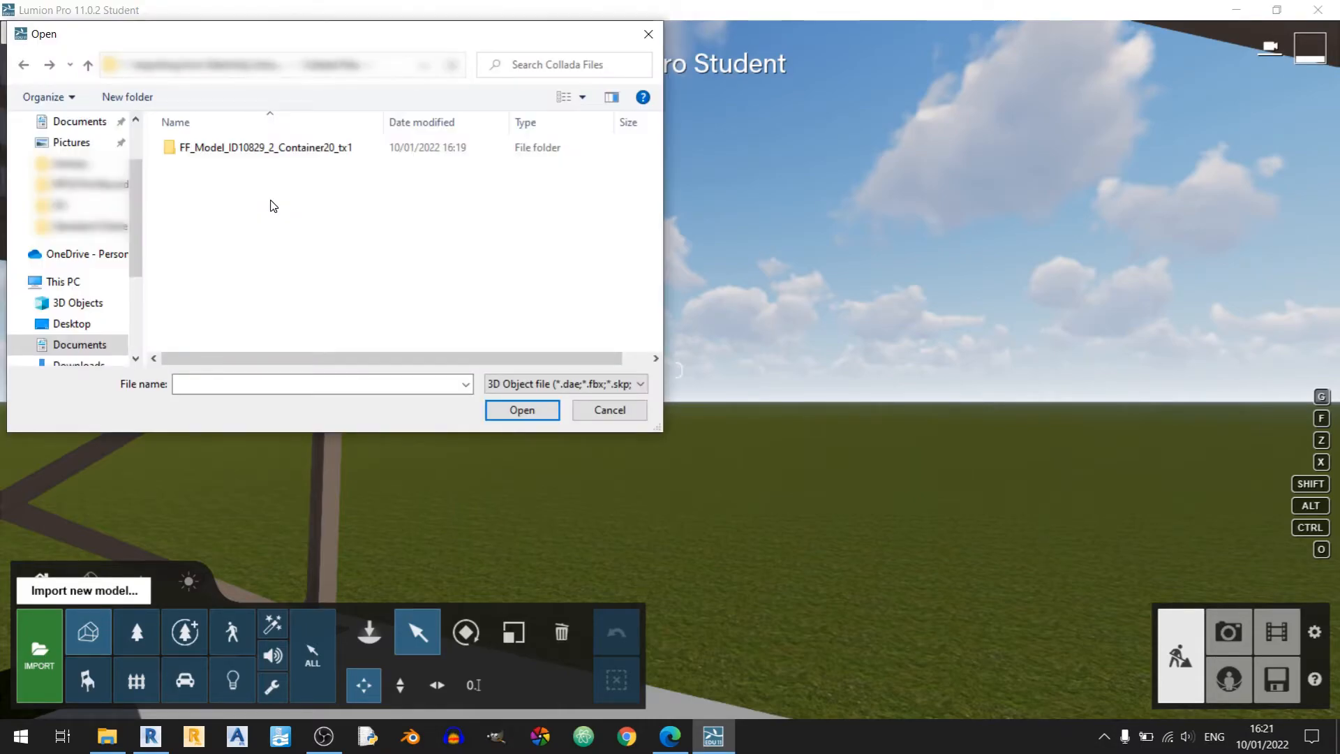
Browse into the extracted container folder in Lumion's import file picker.
left_click(261, 146)
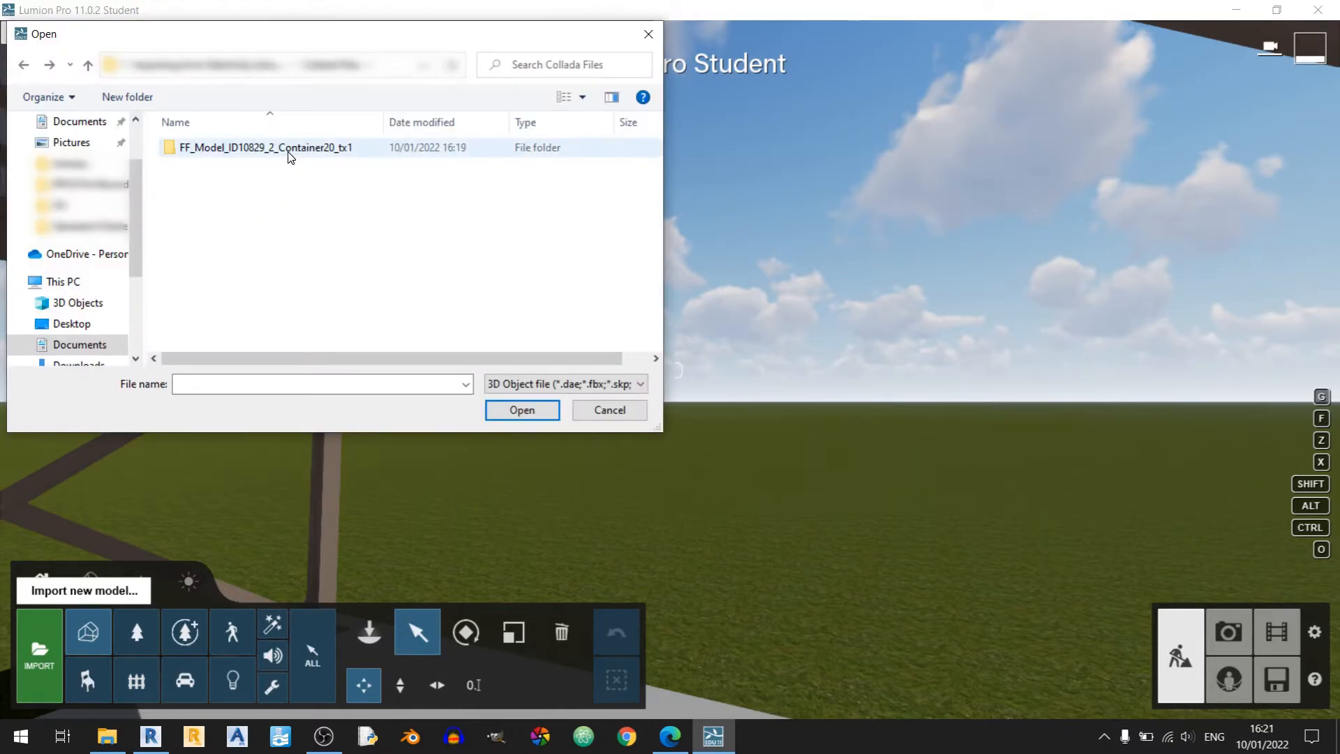
double_click(263, 146)
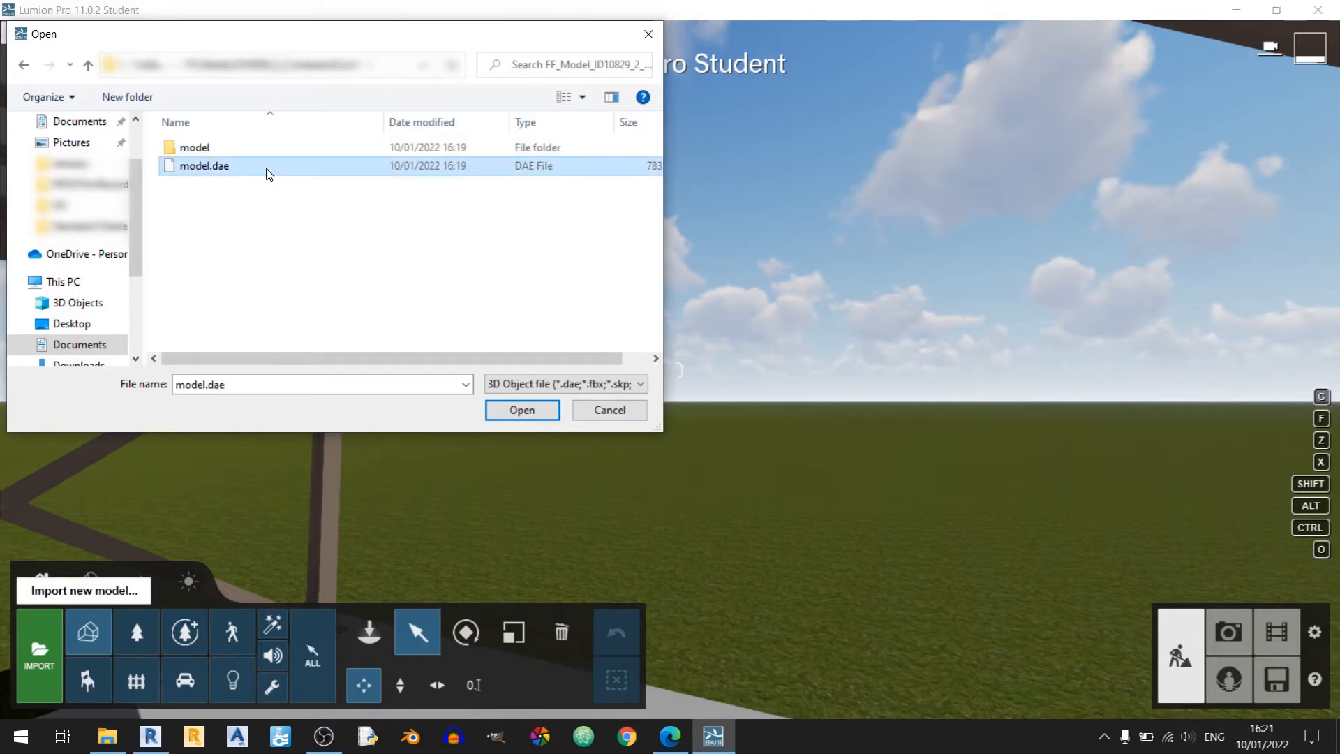
Import model.dae into the scene under the model name 'Container'.
left_click(521, 411)
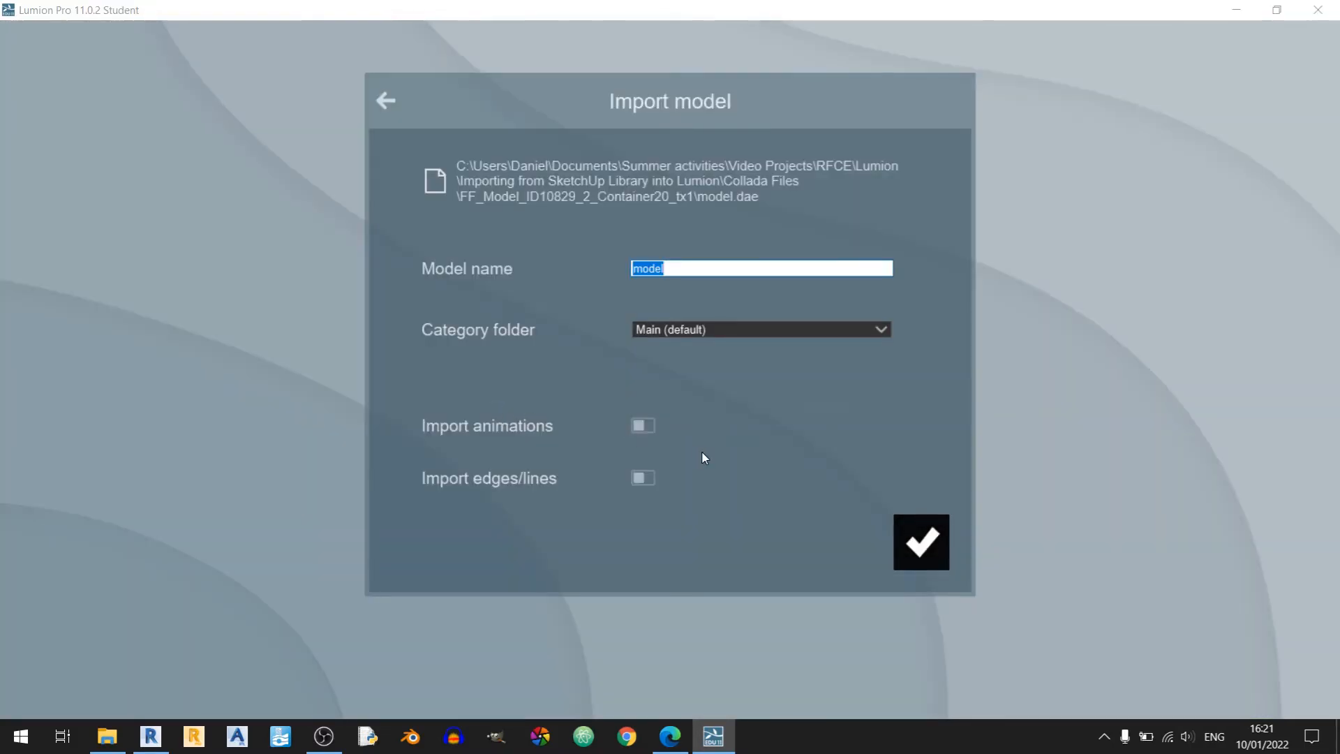
type("Container")
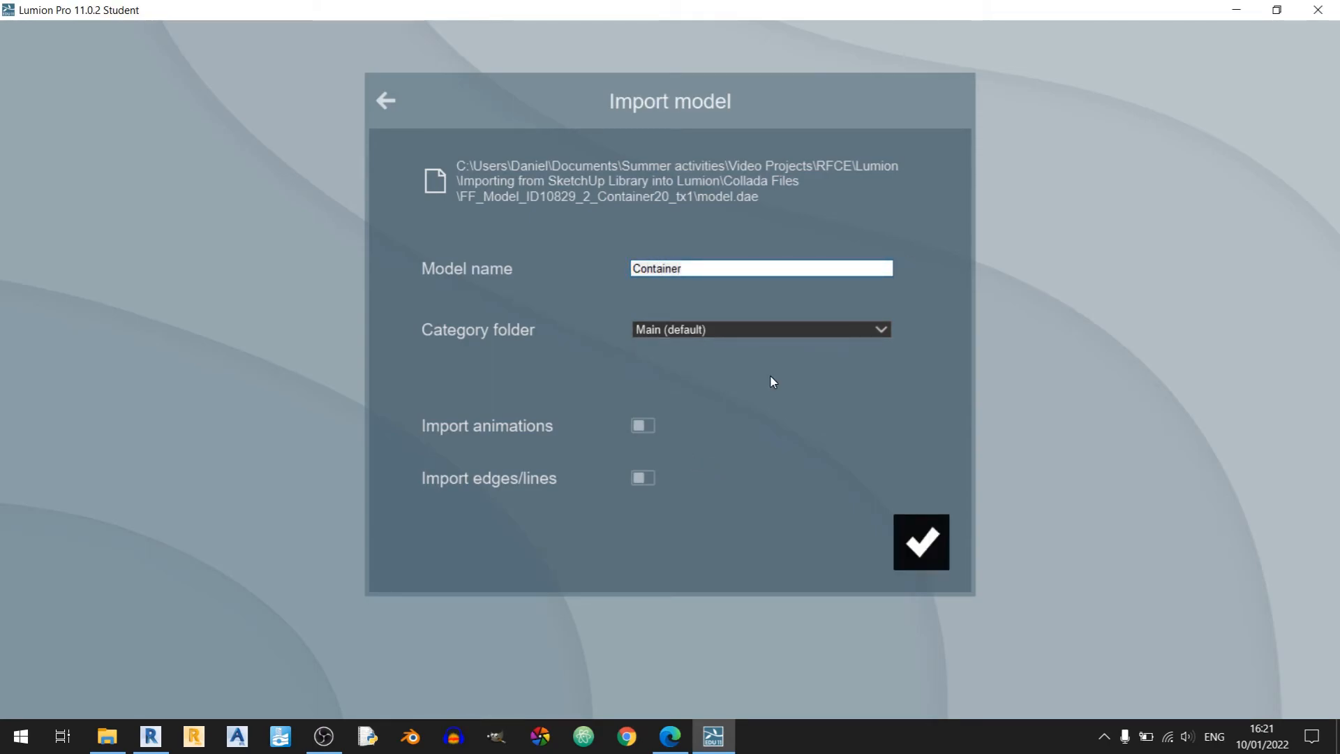
mouse_move(673, 347)
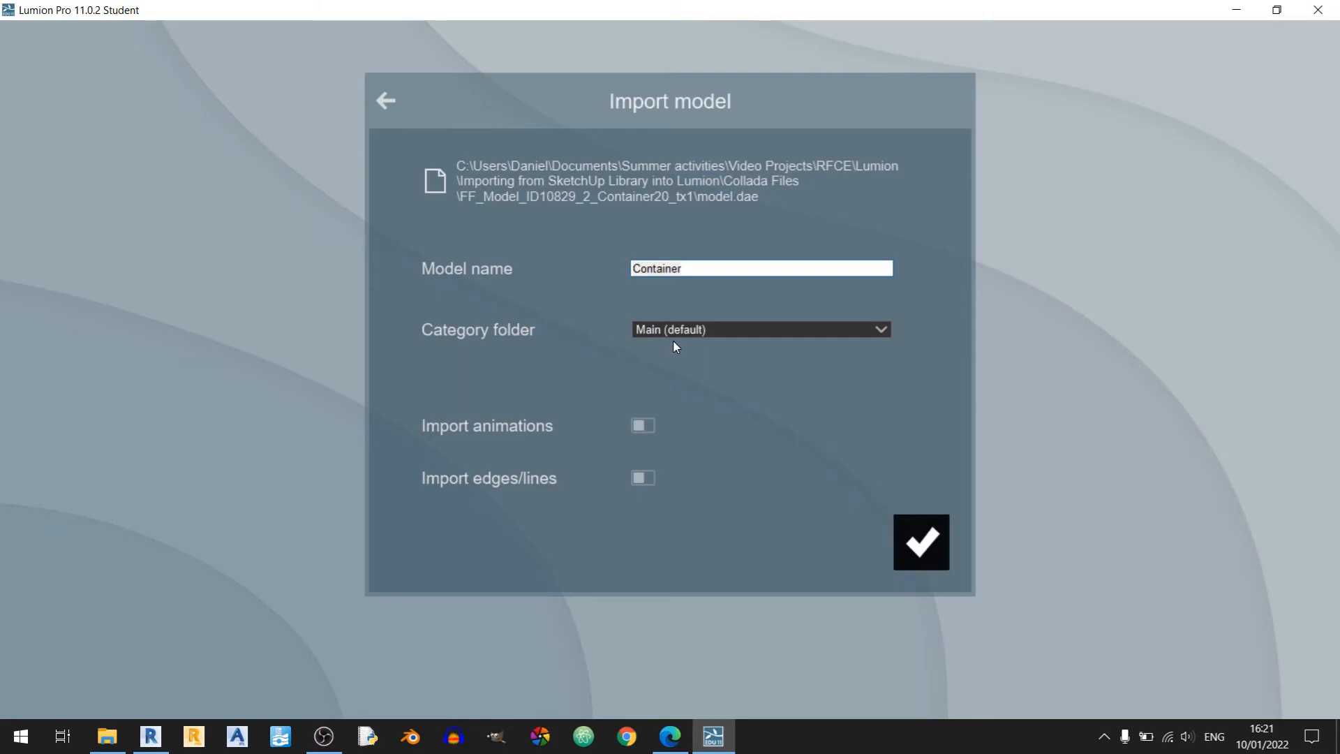
mouse_move(666, 451)
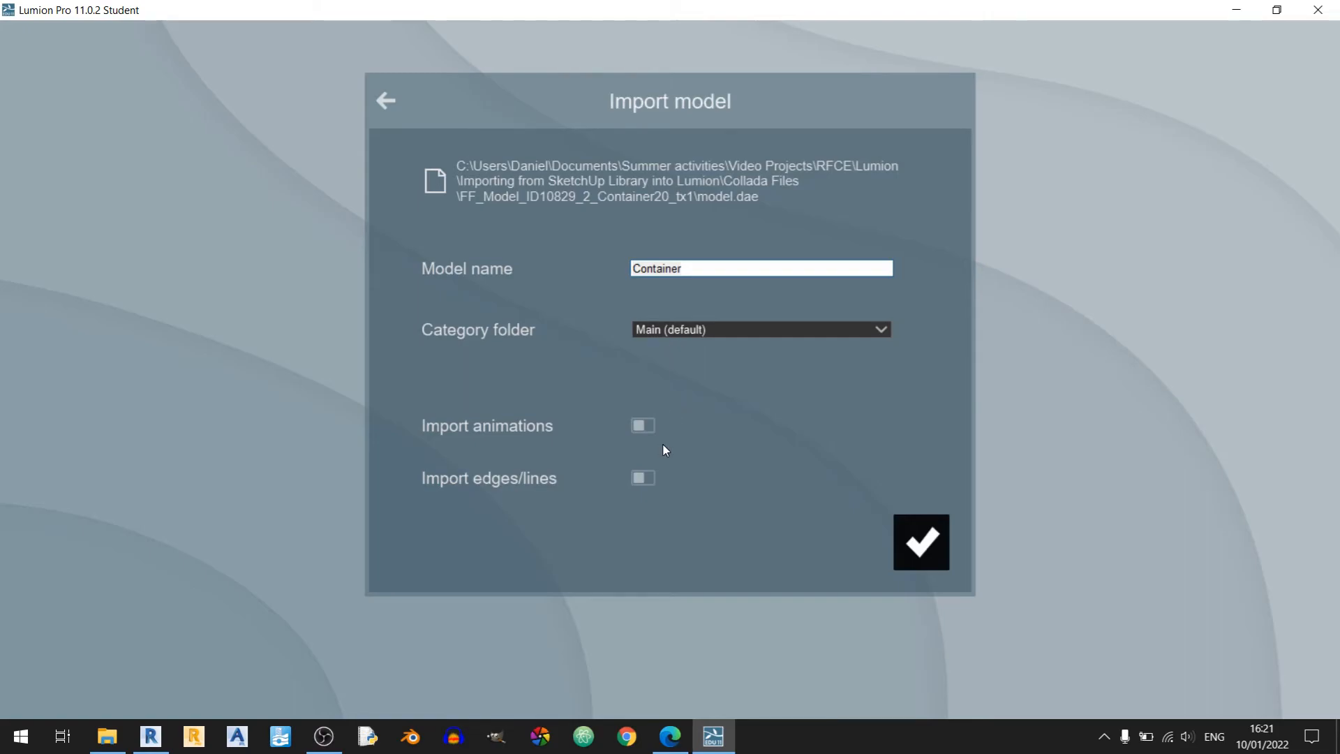
mouse_move(642, 478)
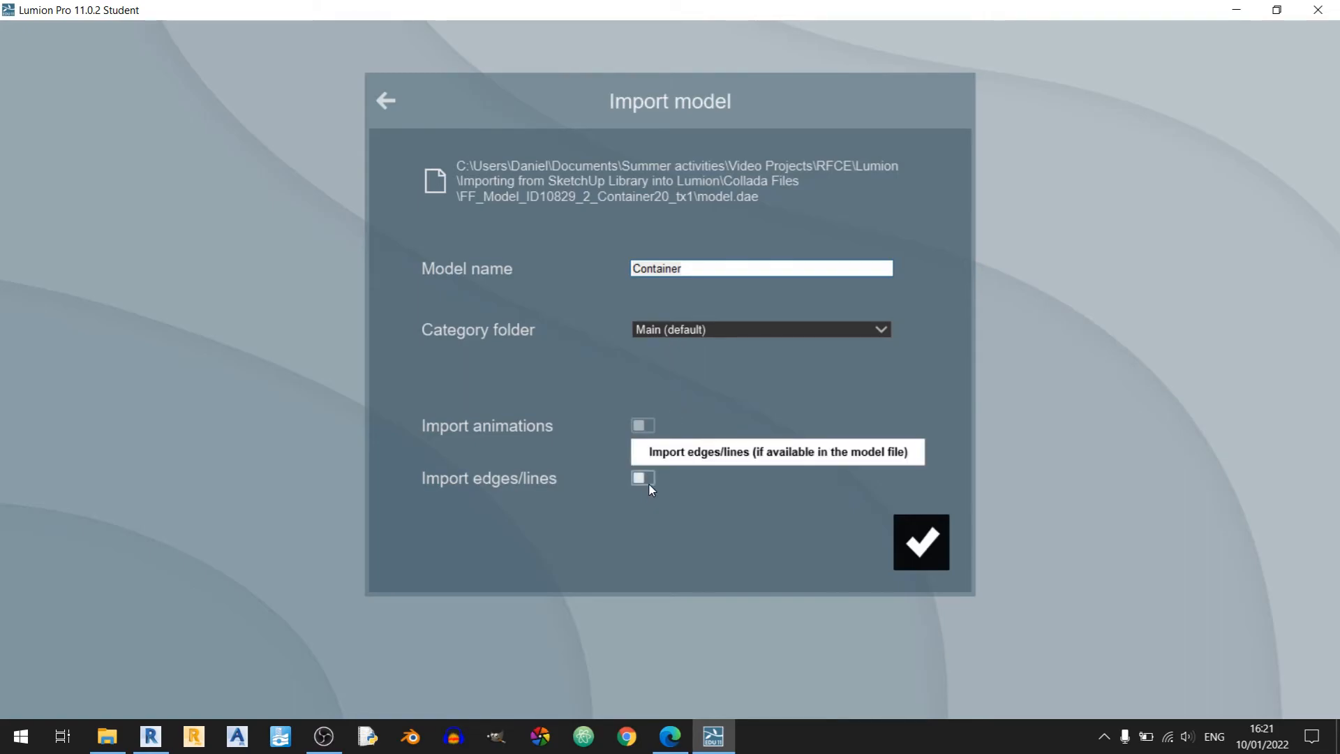
left_click(920, 543)
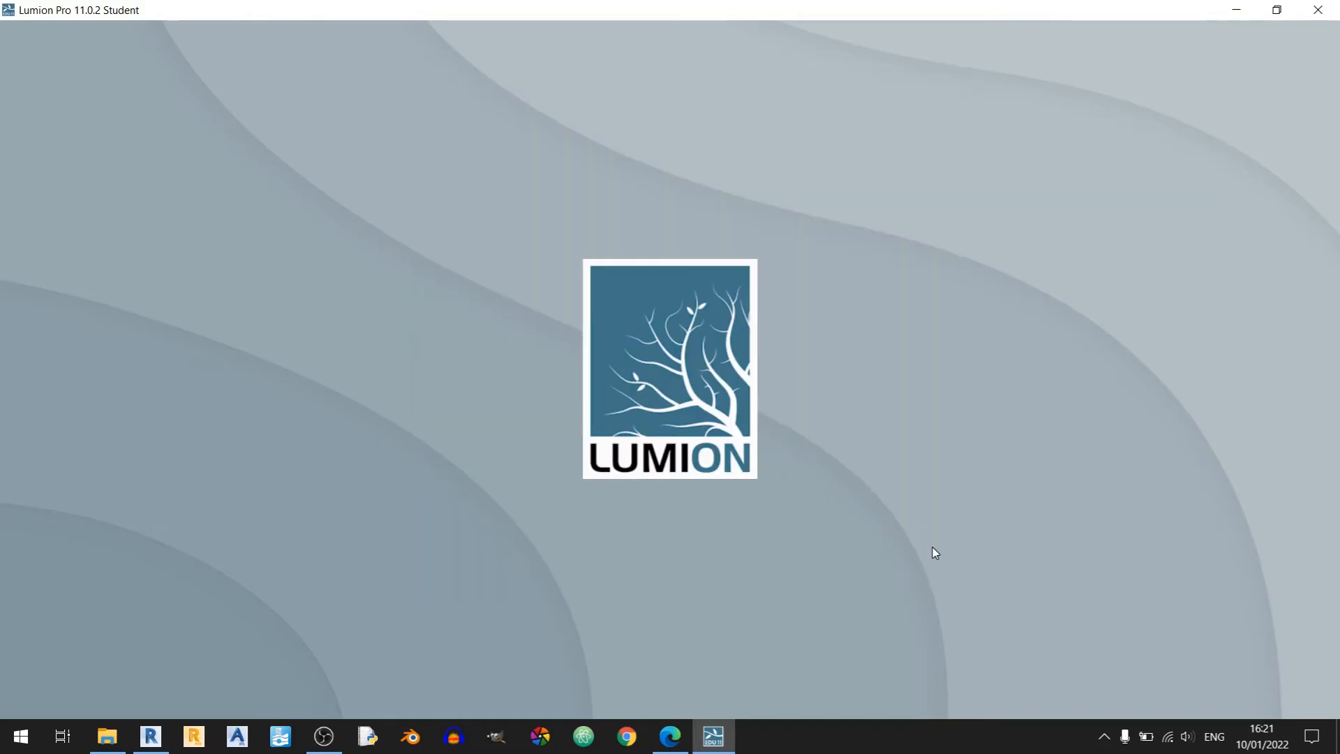